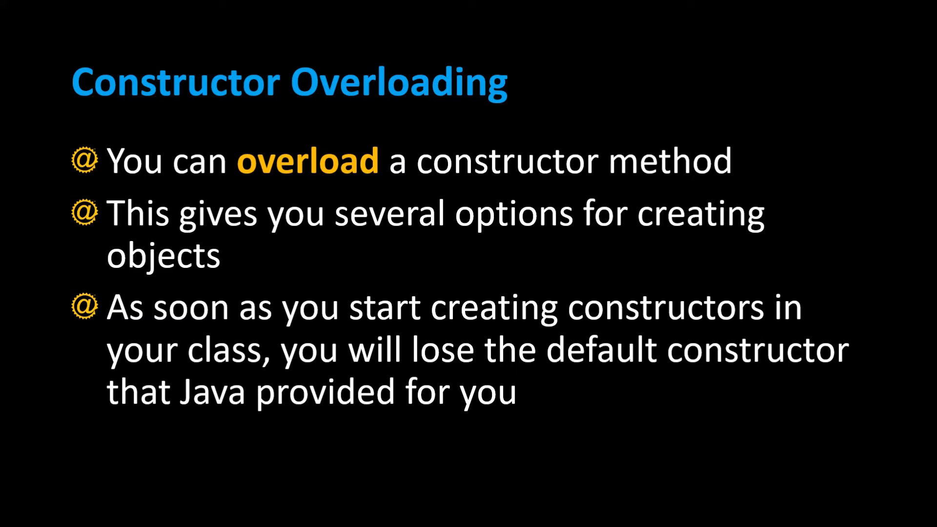
Leave the Constructor Overloading slide and bring up Person.java in Eclipse
left_click(487, 513)
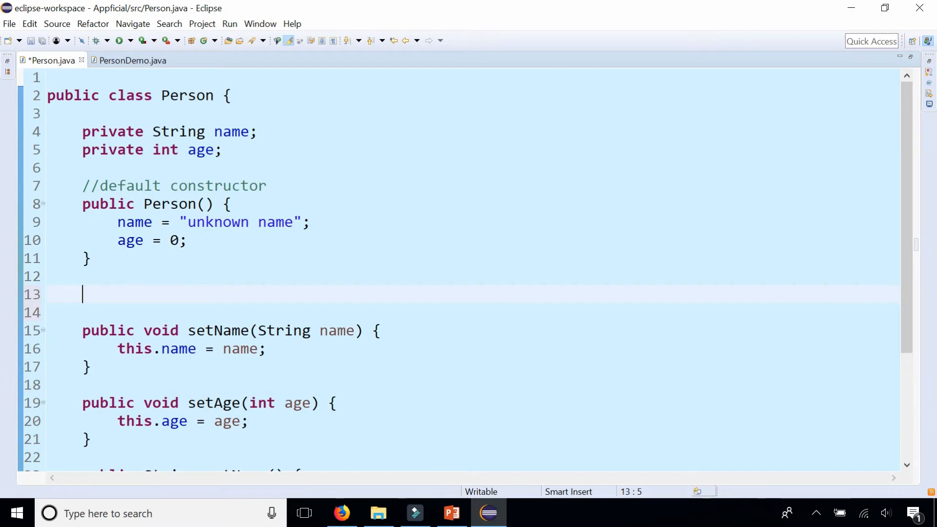
Add a Person(String name, int age) constructor assigning this.name and this.age
type("public")
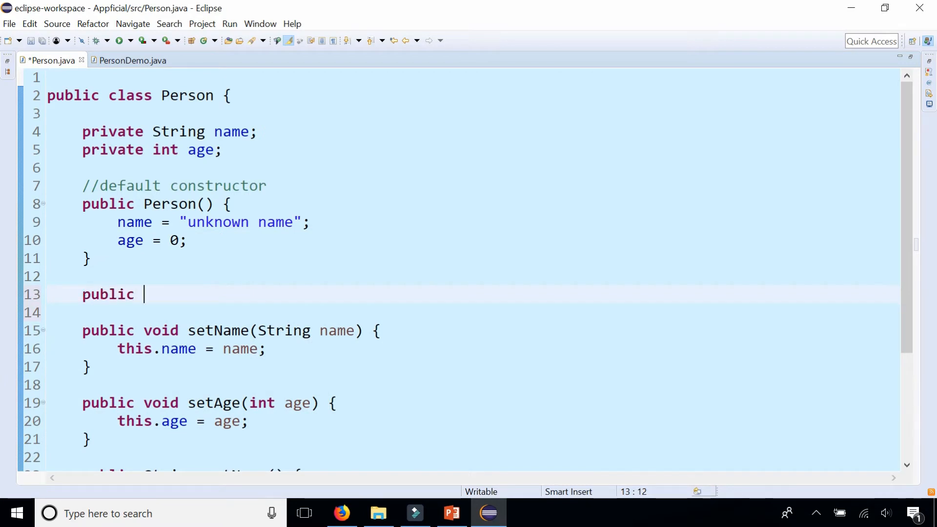
type("Person(")
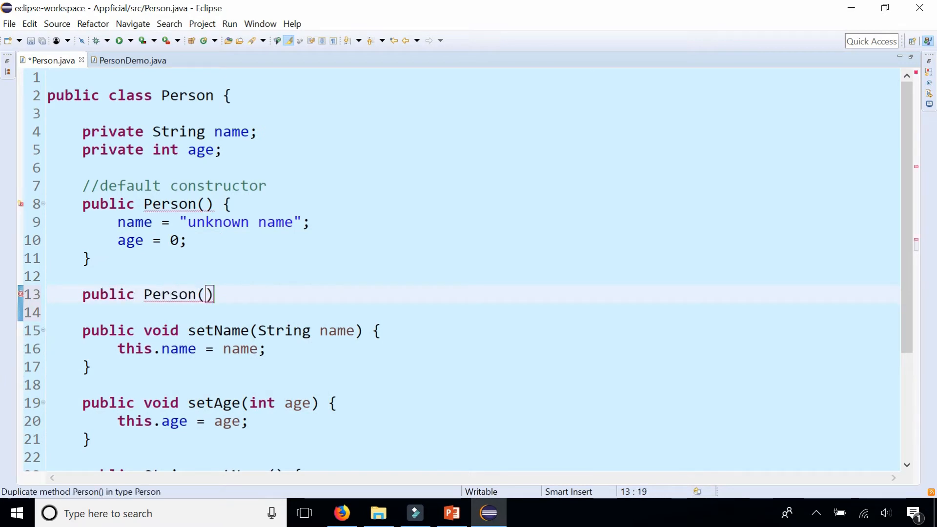
type("Stri")
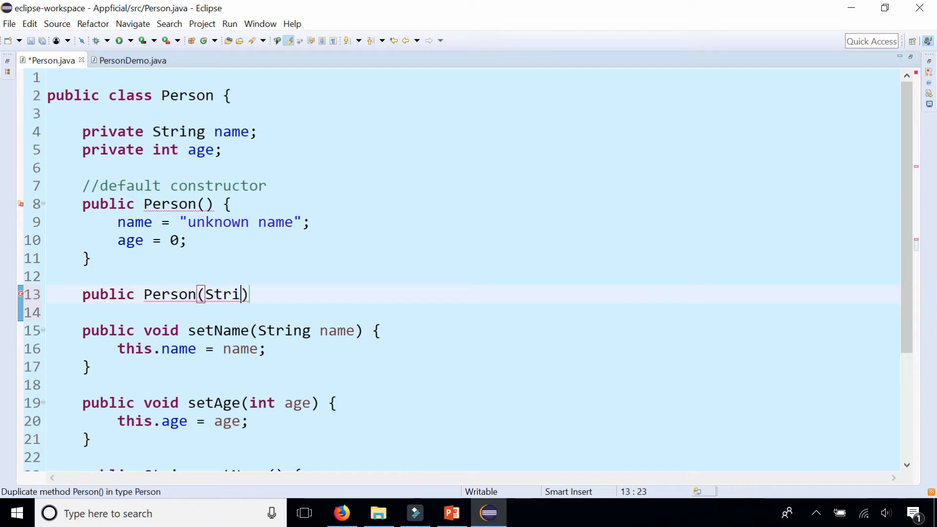
type("ng name, int age")
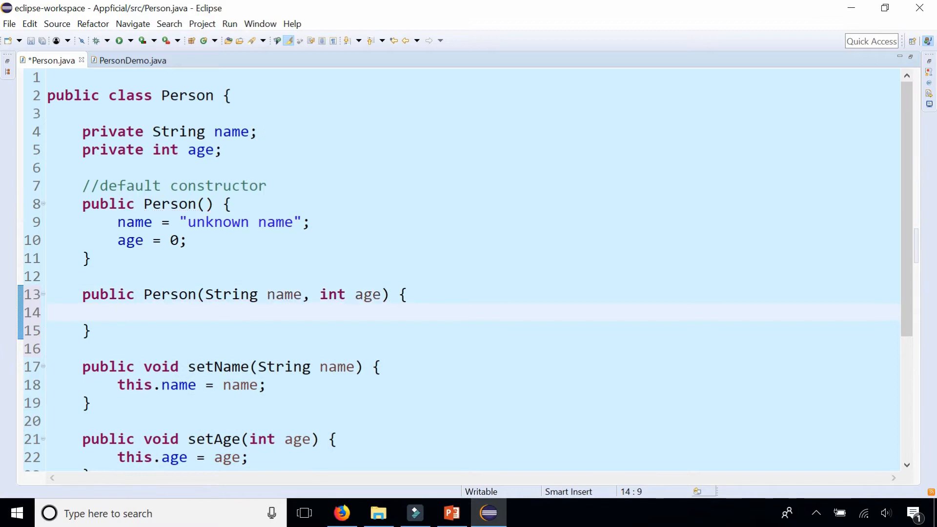
type("thi")
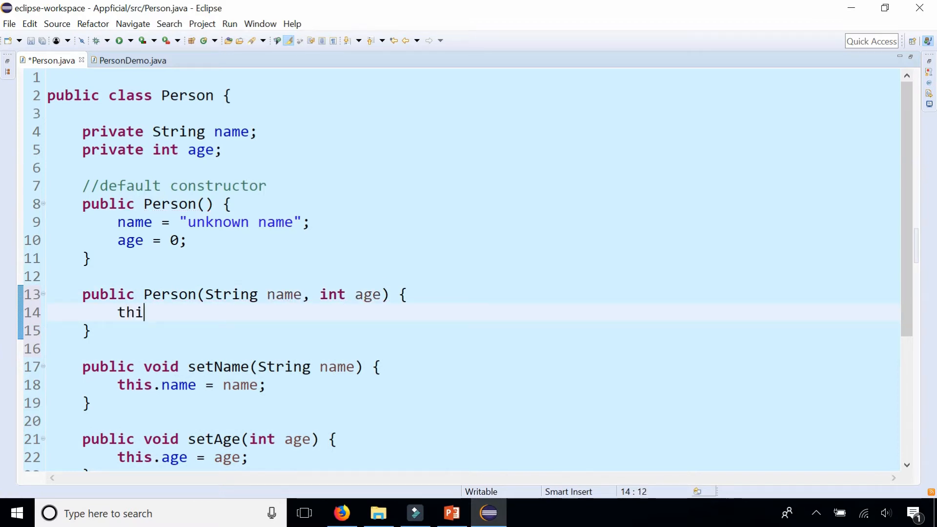
type("s.name = name;")
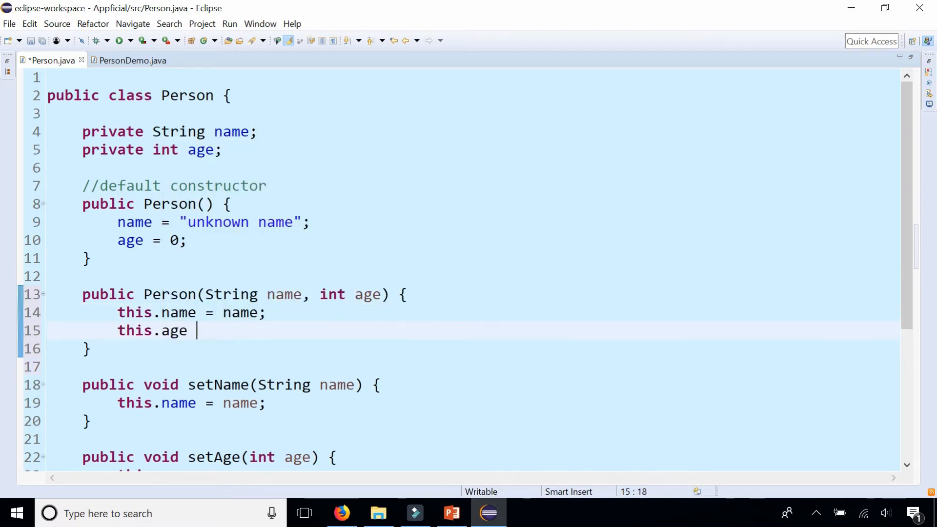
type("= age;")
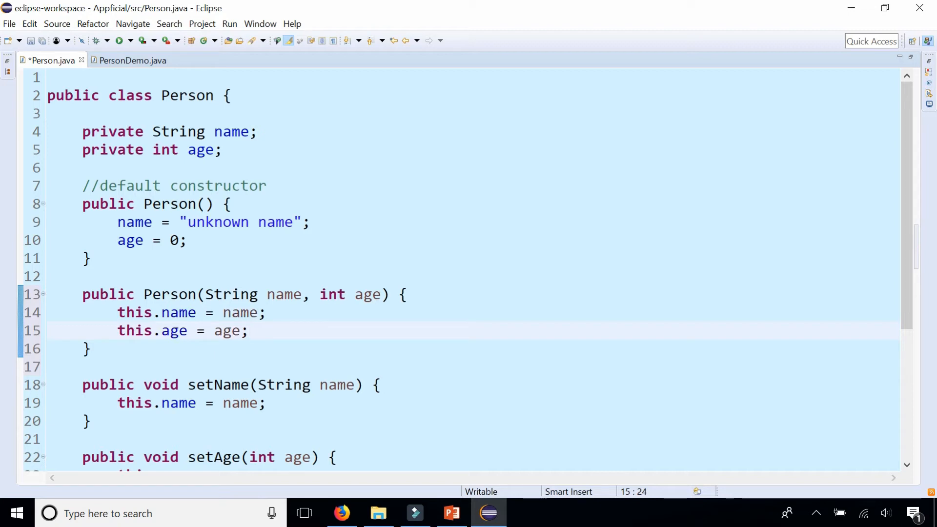
left_click(248, 331)
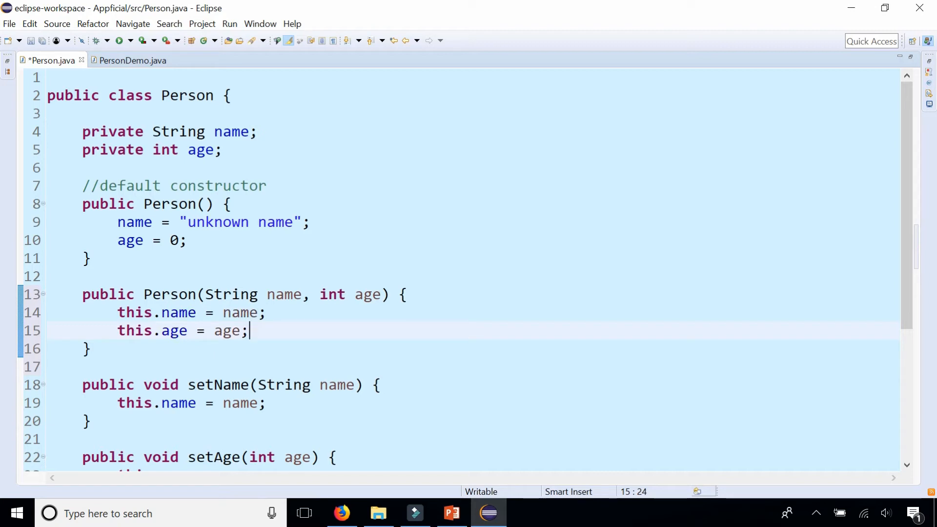
left_click(130, 60)
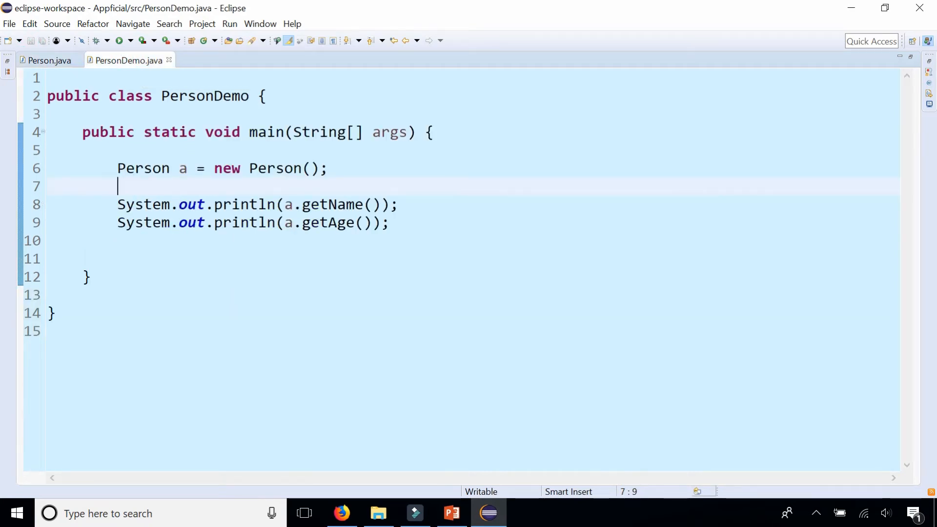
Add Person b = new Person("Bob", 20); below the first person in PersonDemo
key("Return")
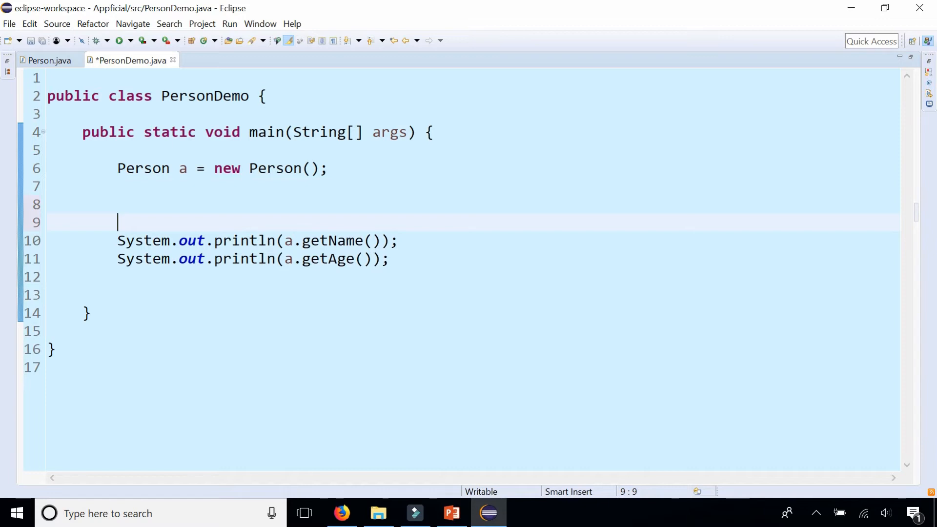
type("Perso")
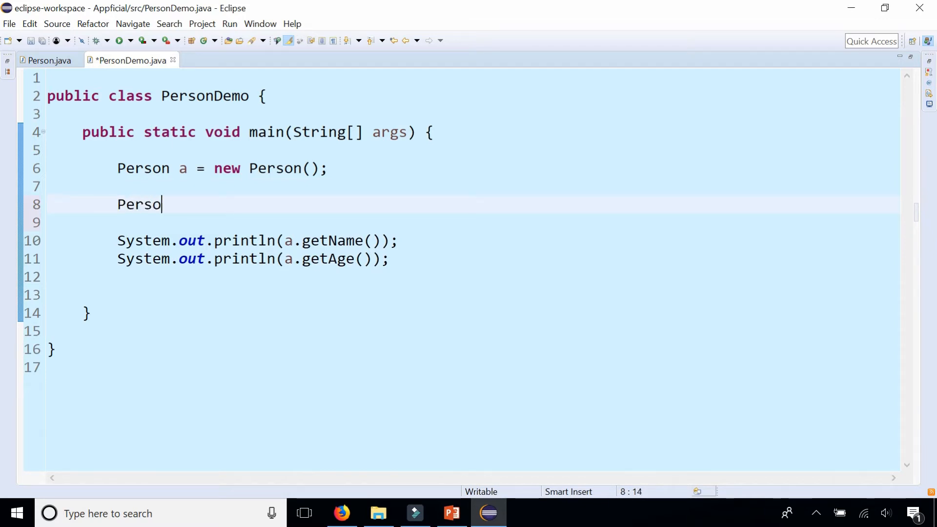
type("n b = new Person")
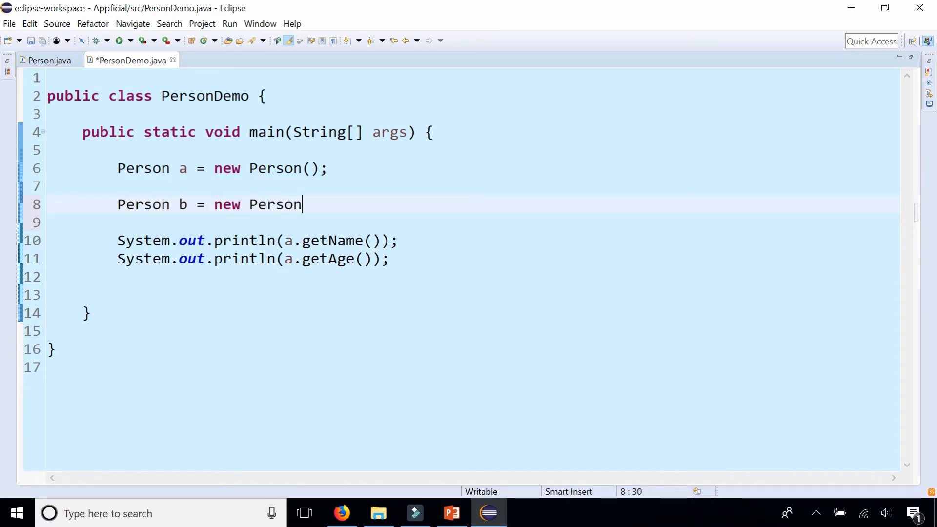
type("(\"Bob\")")
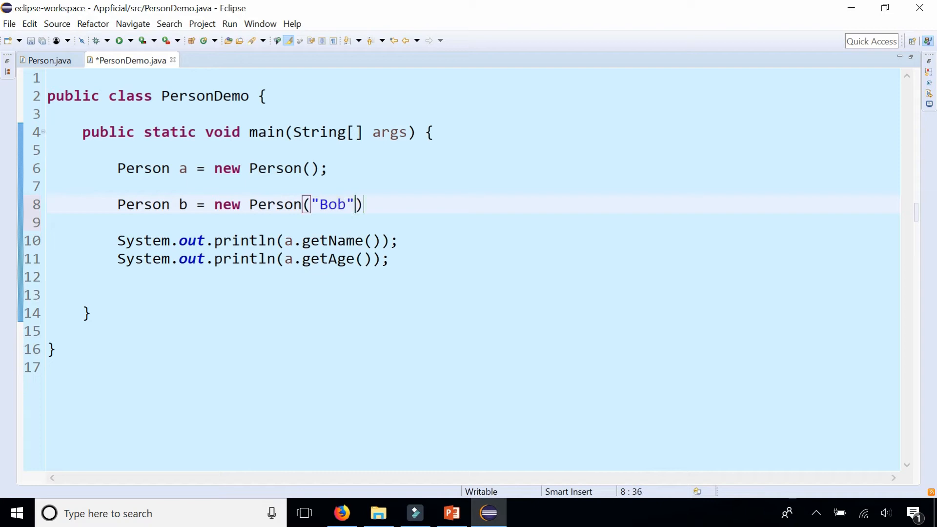
type(", 20;")
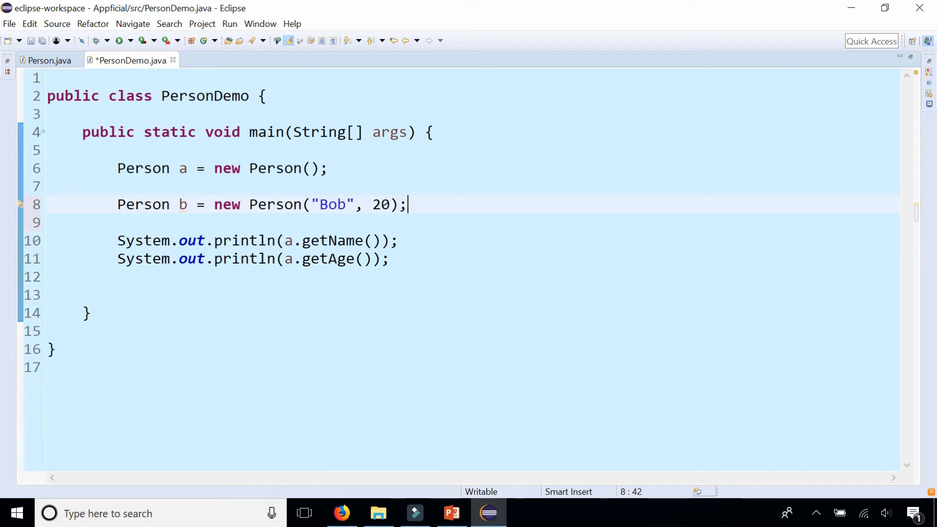
left_click(325, 168)
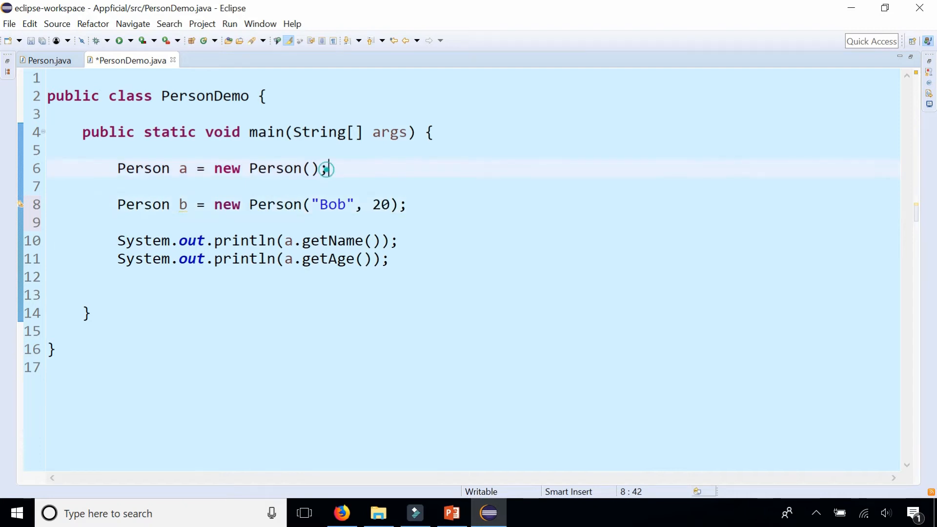
double_click(287, 168)
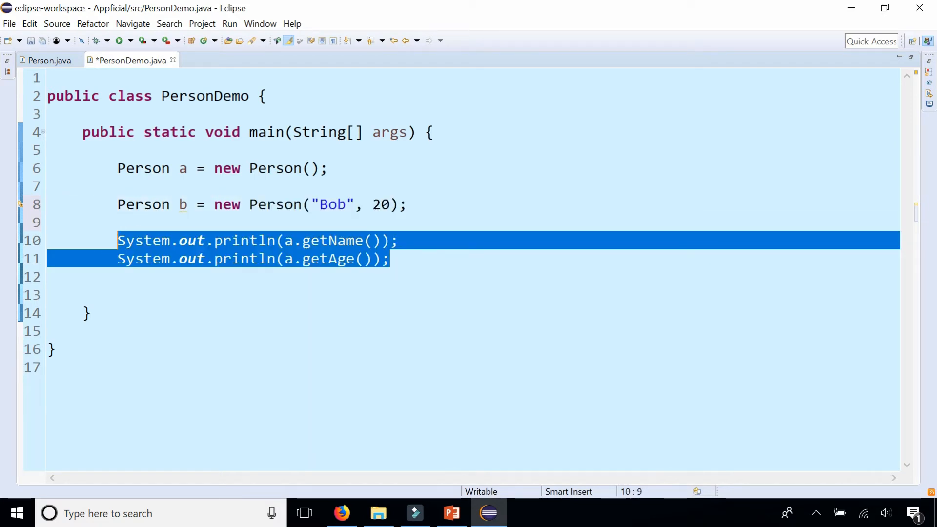
Rewrite the first println as a.getName() + " is " + a.getAge() + " years old"
left_click(391, 258)
type(" +")
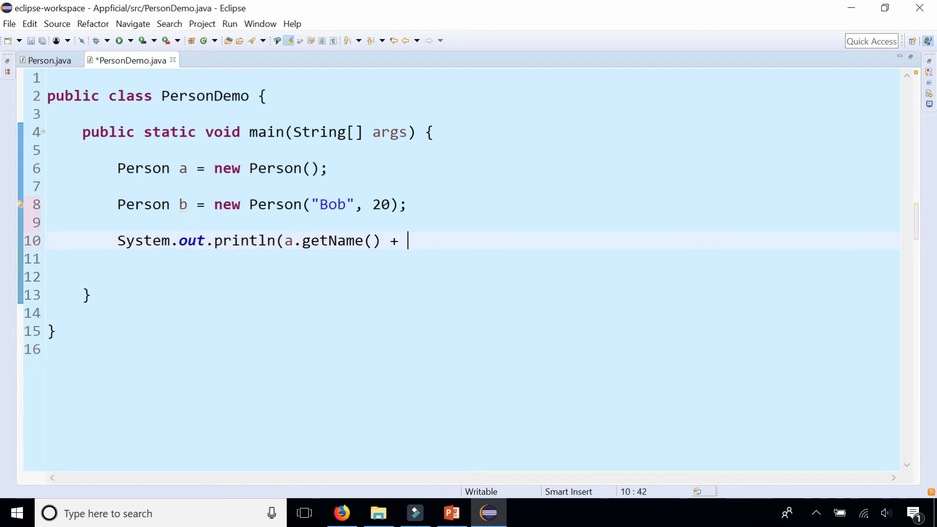
type("\" \"")
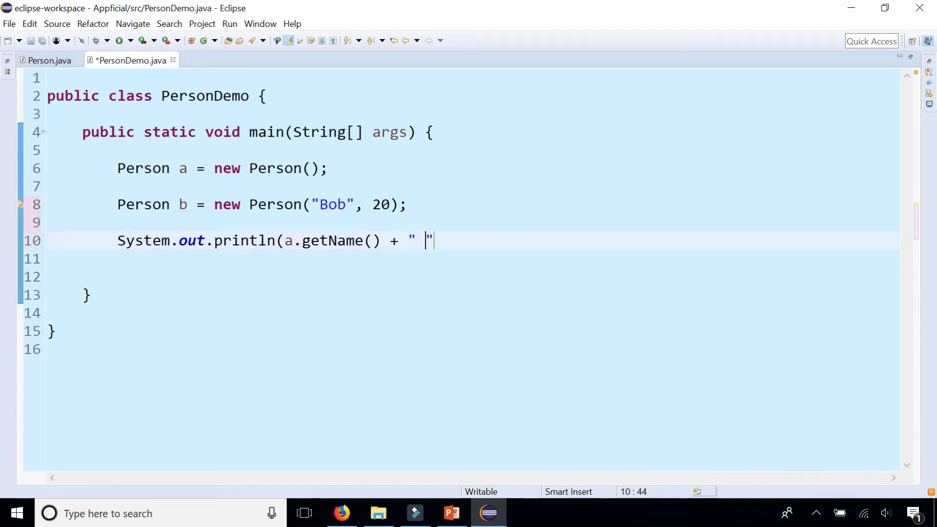
type("is \" +")
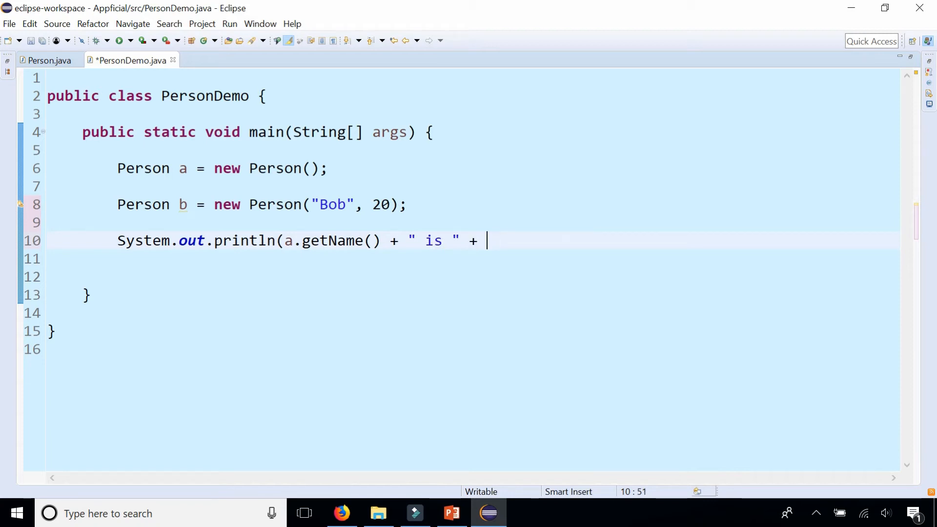
type("a.getAge() \" \"")
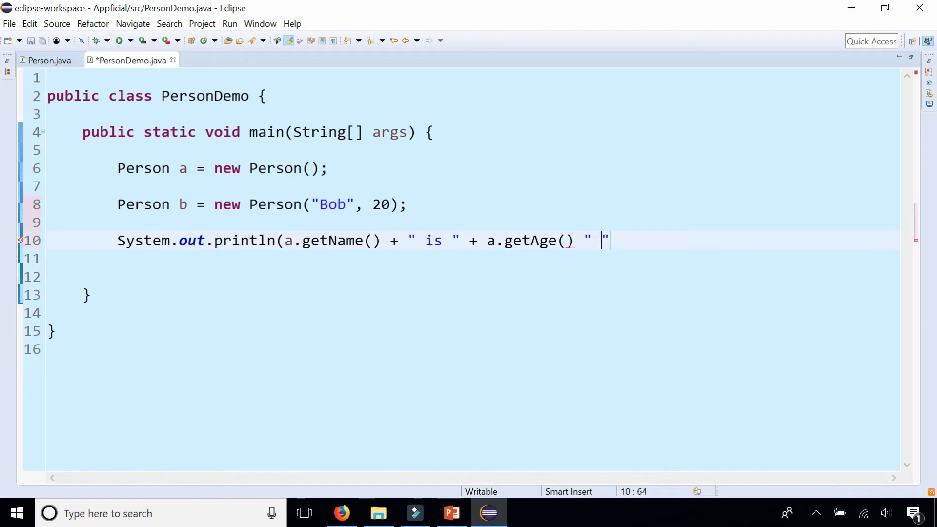
type("+ \"ye\"")
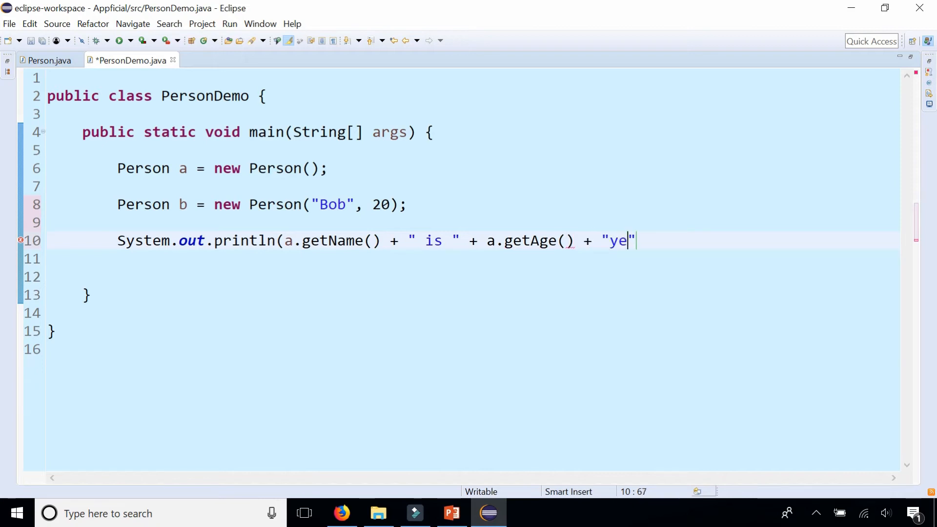
type("ars old\");")
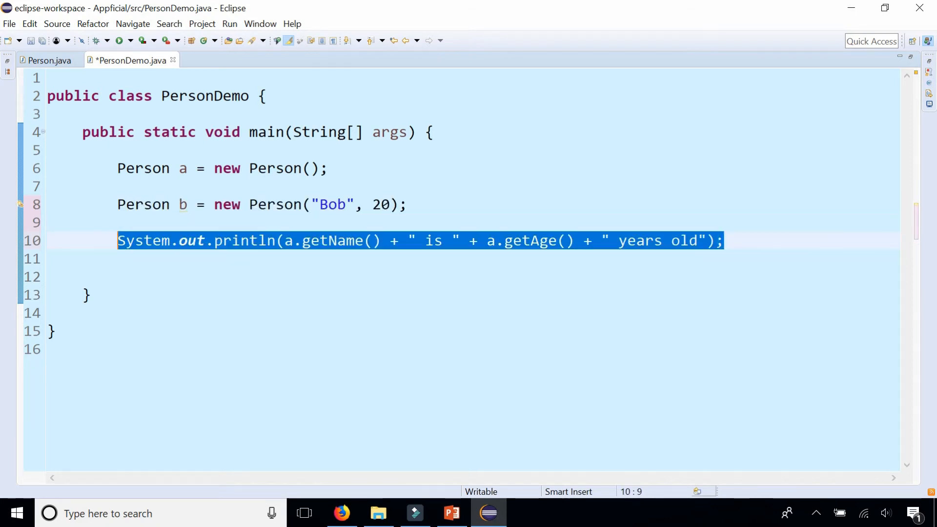
Duplicate that print line for person b and run PersonDemo
key("Ctrl+Alt+Down")
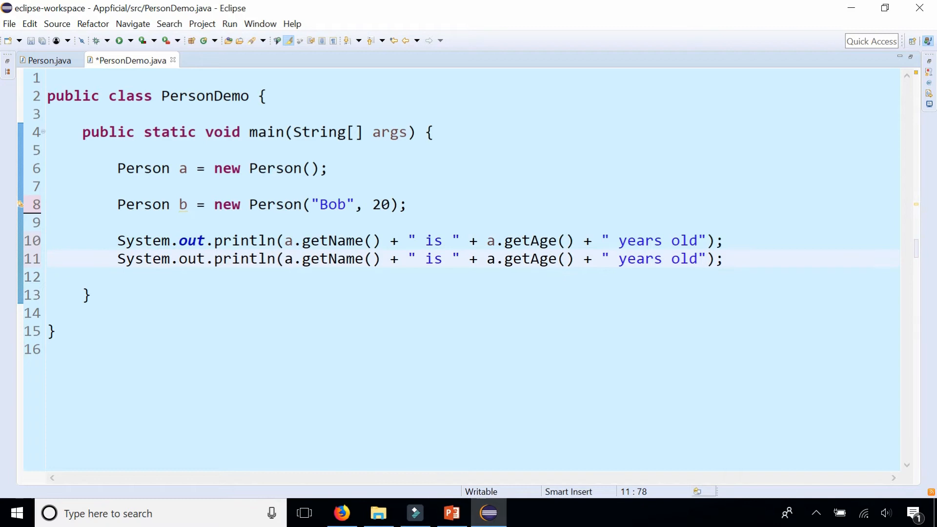
type("b")
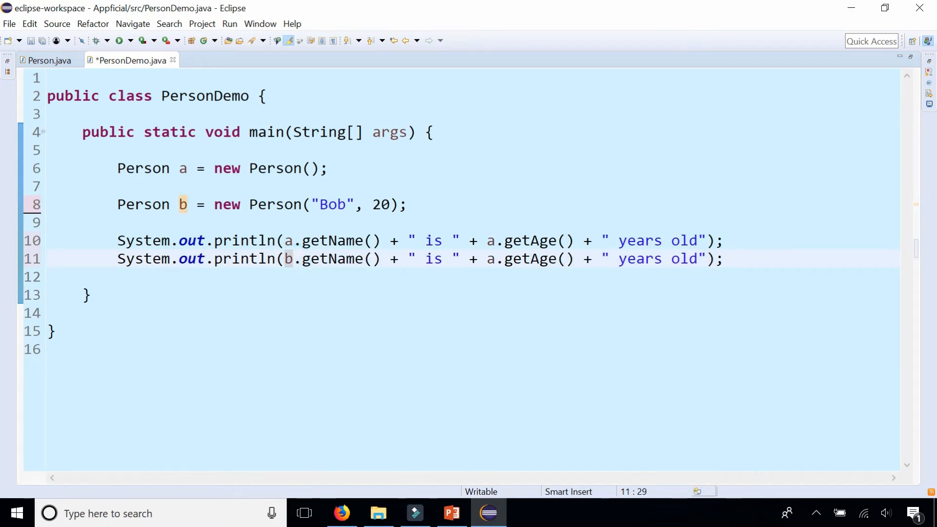
type("b")
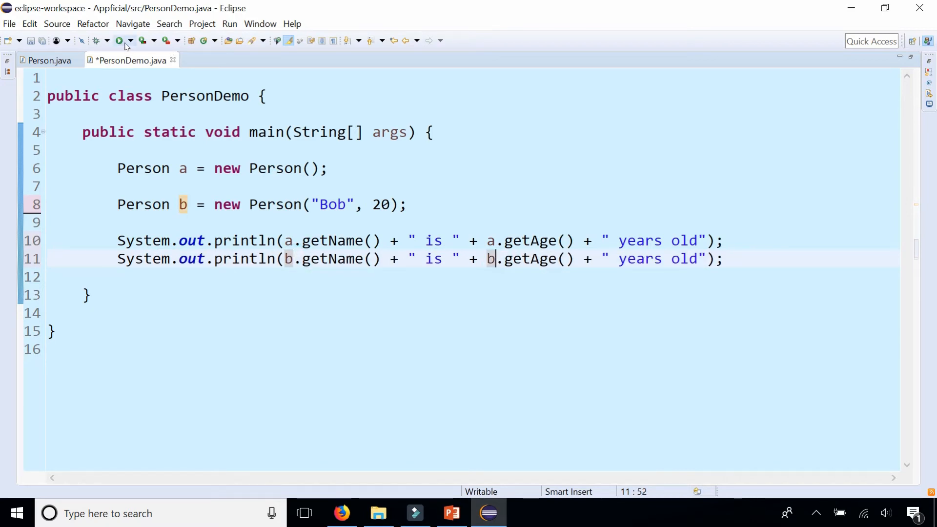
left_click(118, 40)
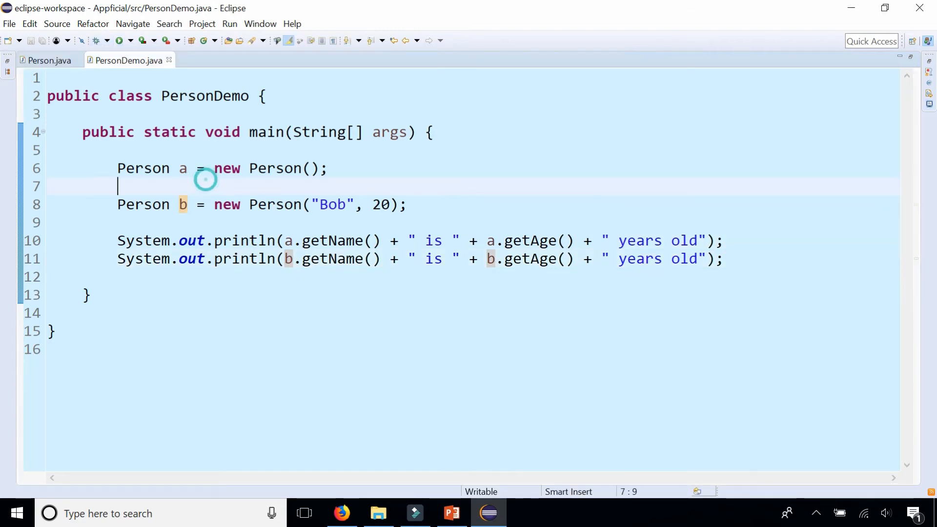
Set person a's name to Mary and age to 25, then add a blank line after Bob's creation
left_click(328, 168)
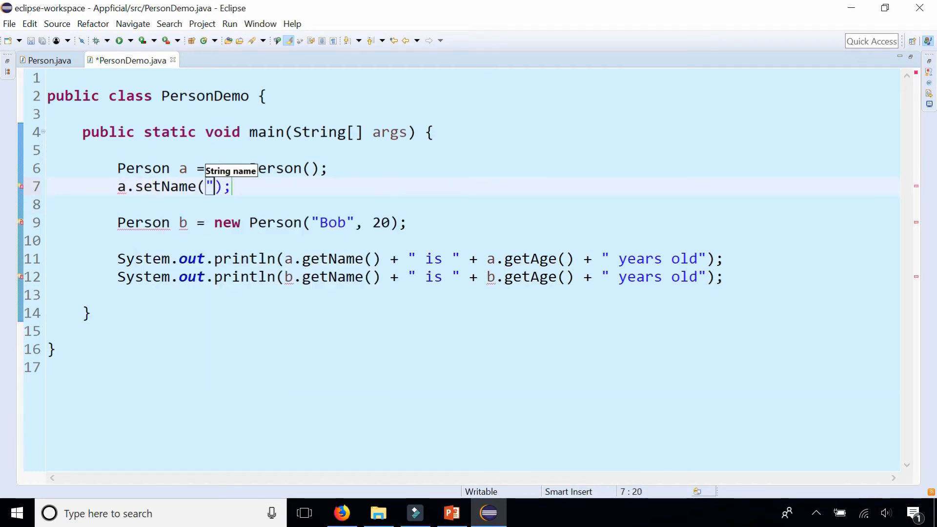
type("Mary\"")
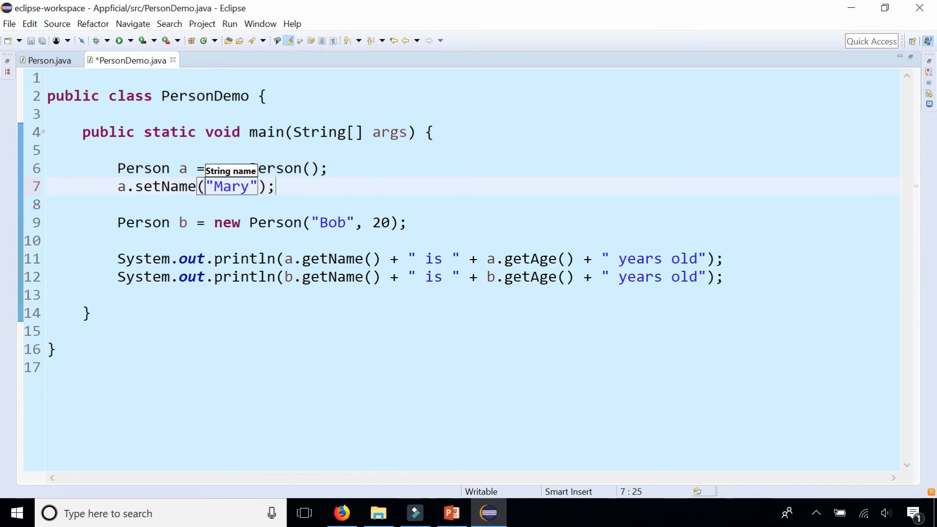
type("a.setAge(age);")
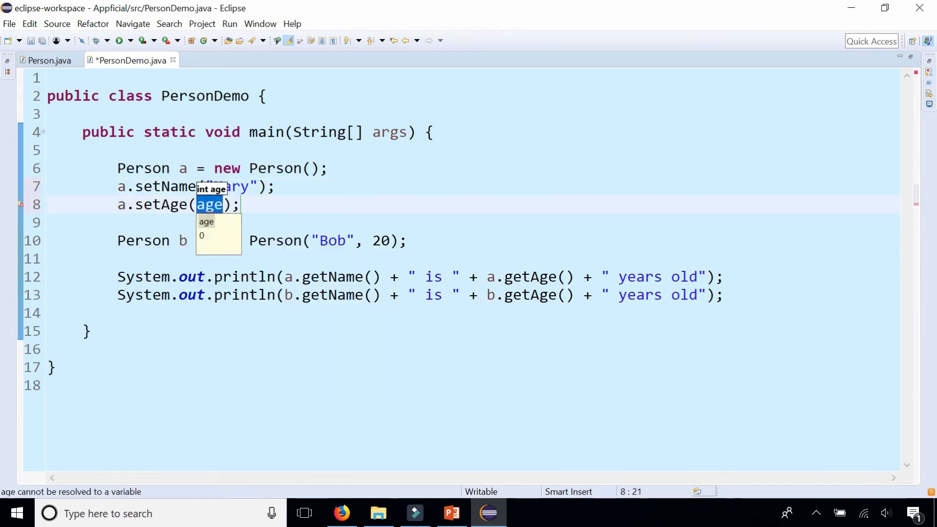
type("25")
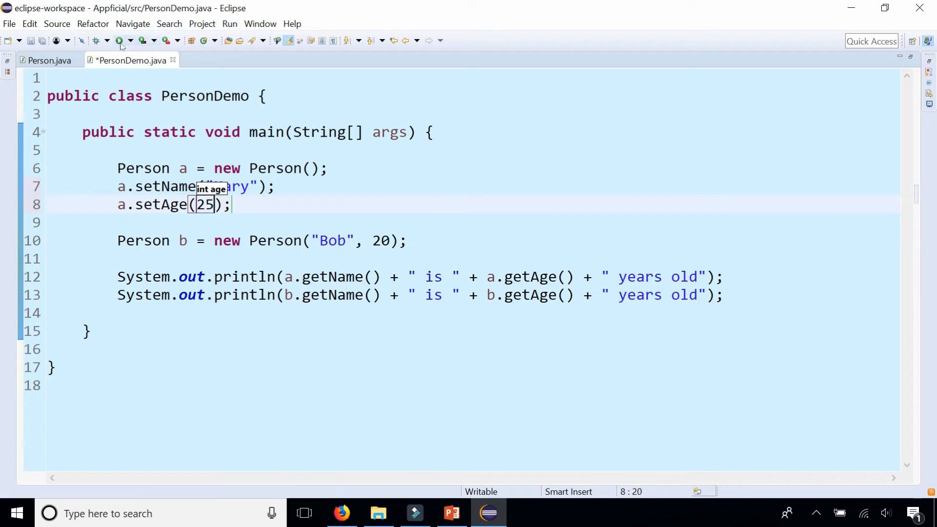
left_click(118, 40)
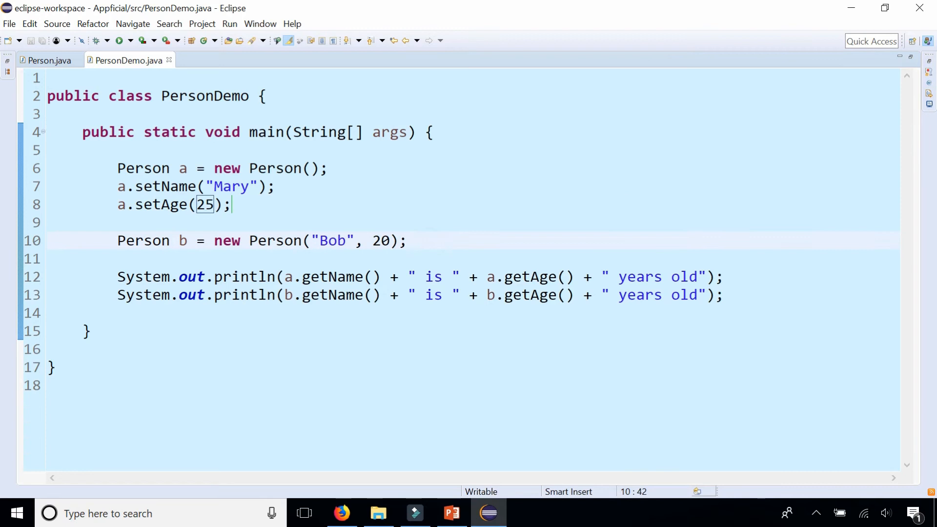
key("Return")
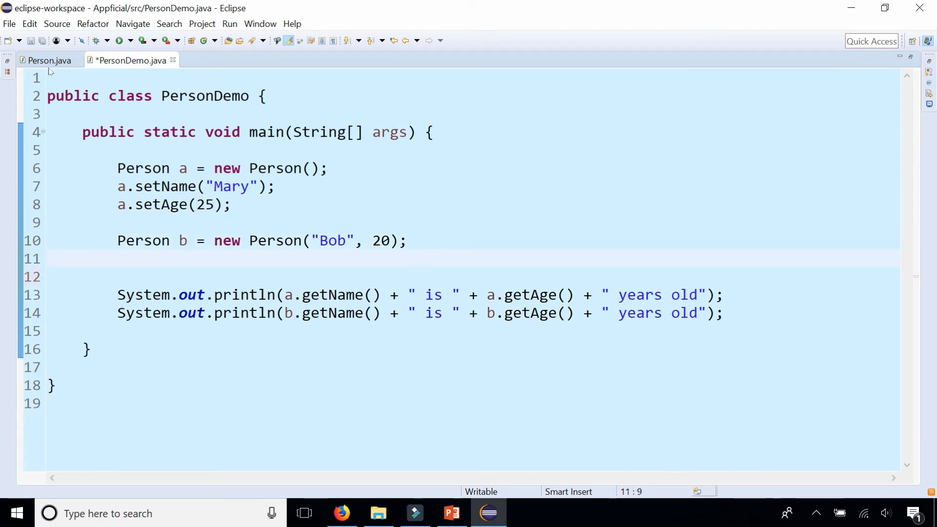
left_click(47, 60)
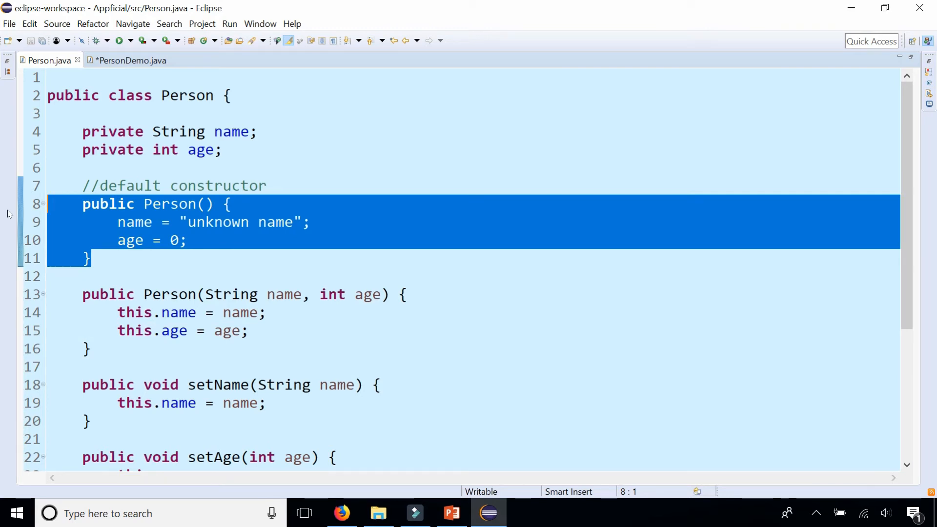
Delete Person's default constructor and inspect the resulting error on Mary's creation line
key("Delete")
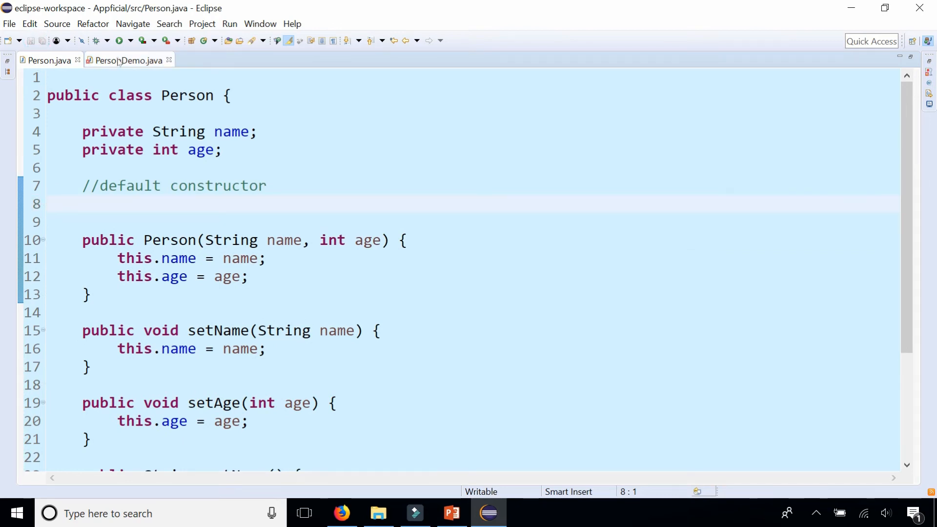
left_click(128, 60)
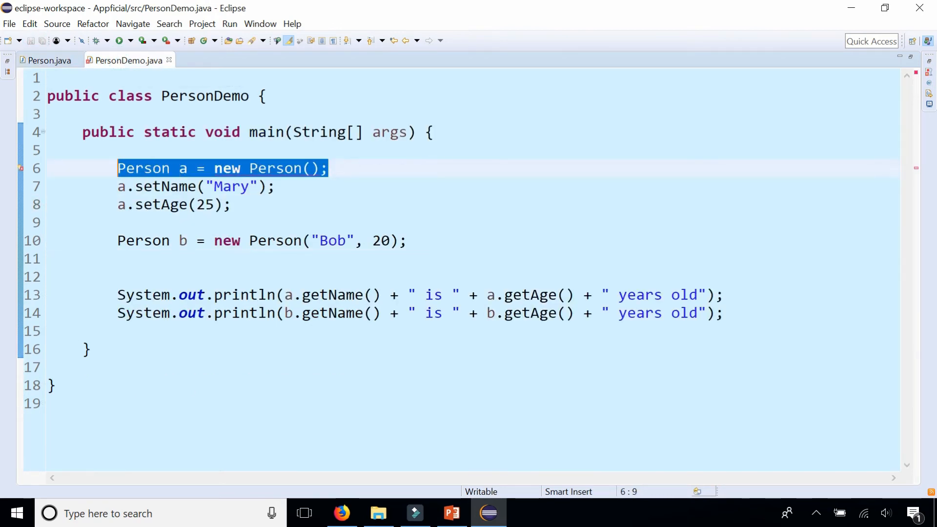
left_click(393, 241)
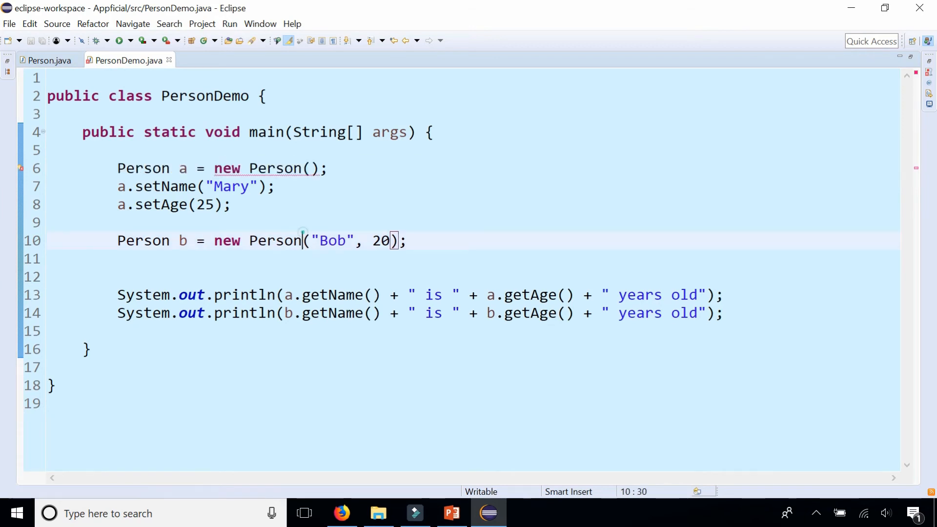
left_click(303, 168)
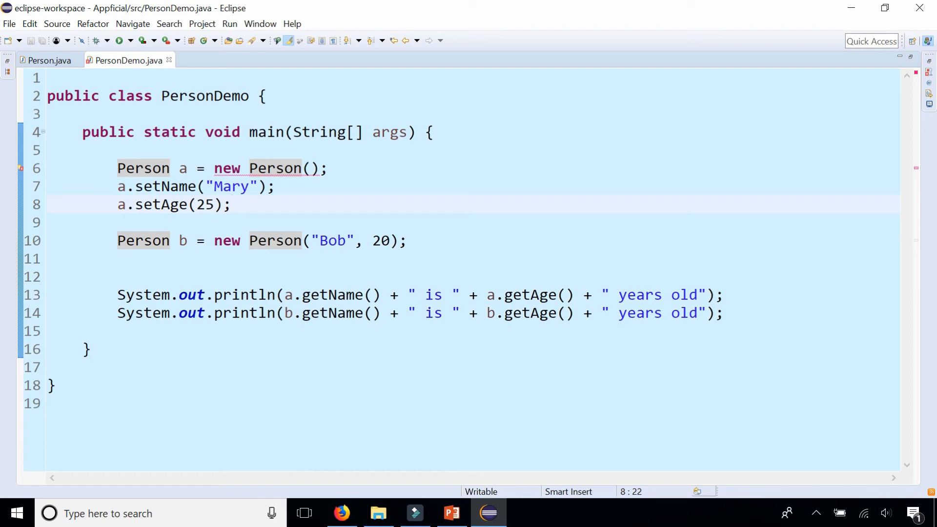
left_click(232, 205)
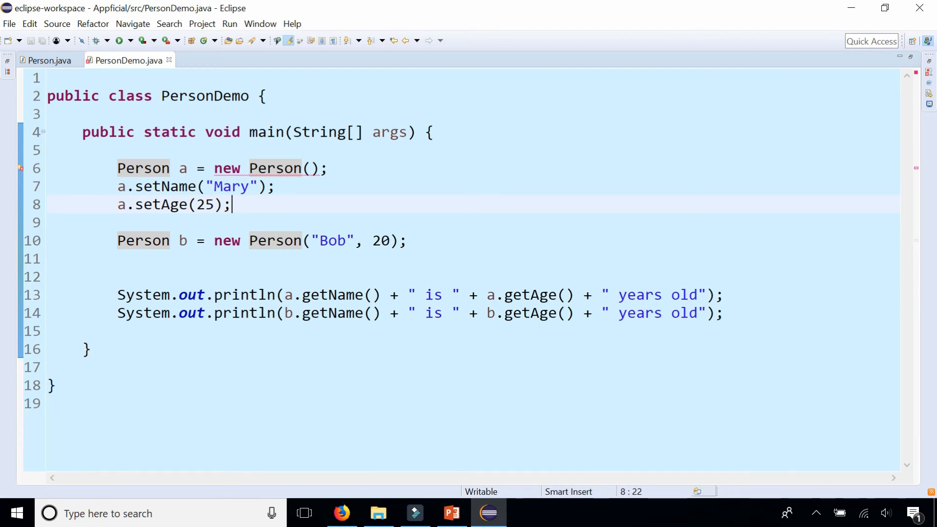
left_click(48, 61)
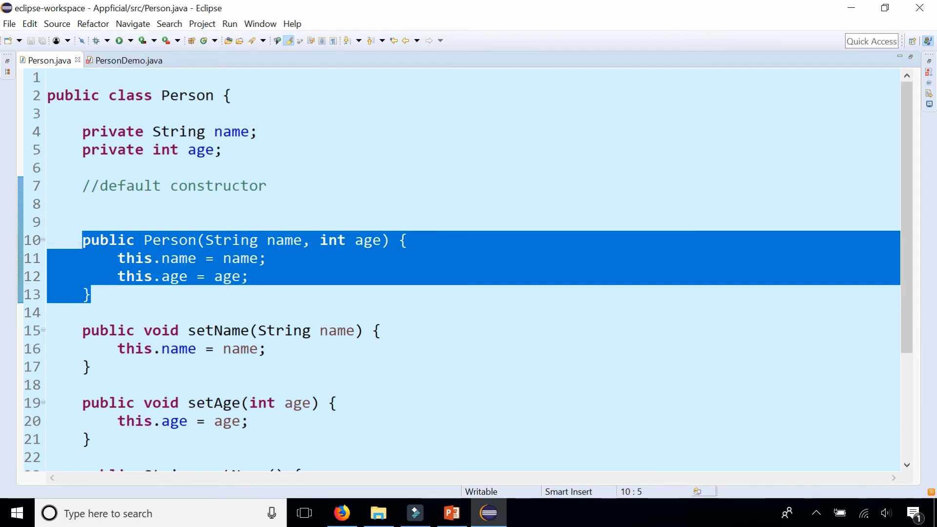
Delete the two-argument constructor, inspect PersonDemo's errors, then restore it in Person.java
key("Delete")
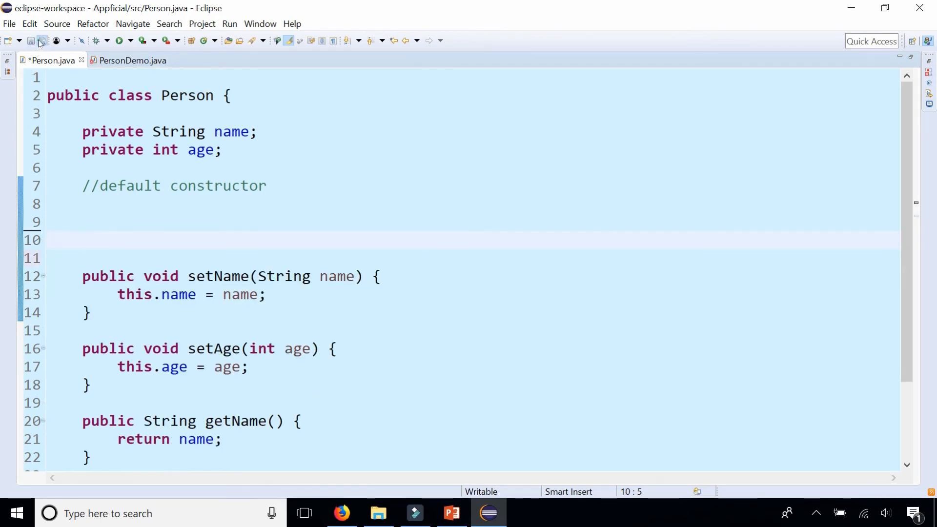
left_click(128, 61)
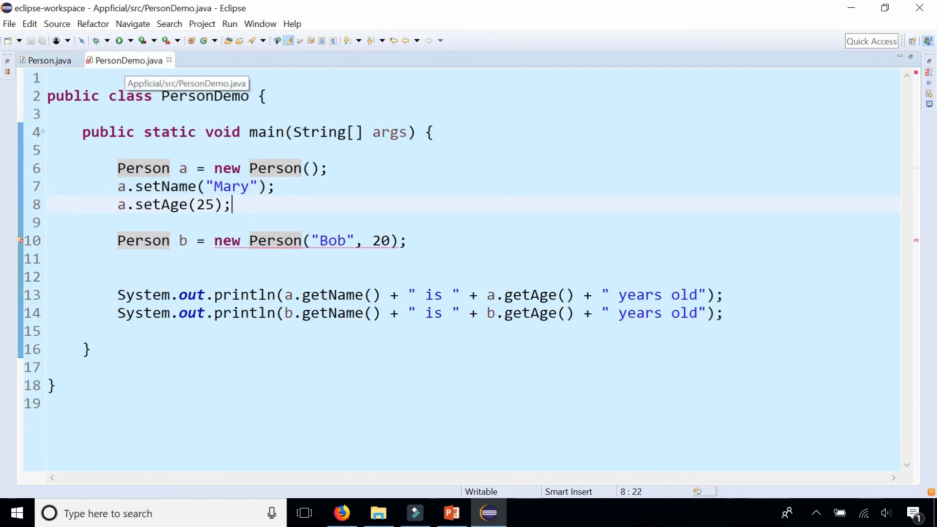
triple_click(221, 168)
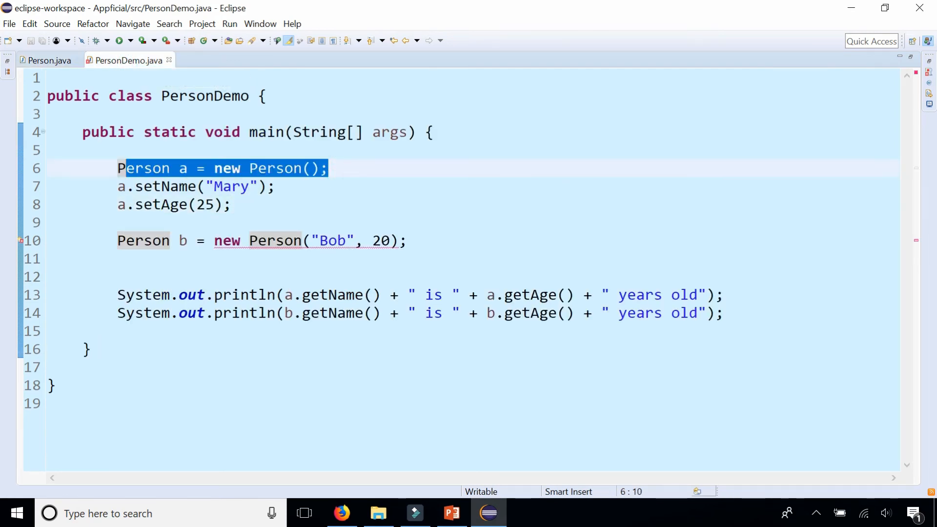
left_click(257, 240)
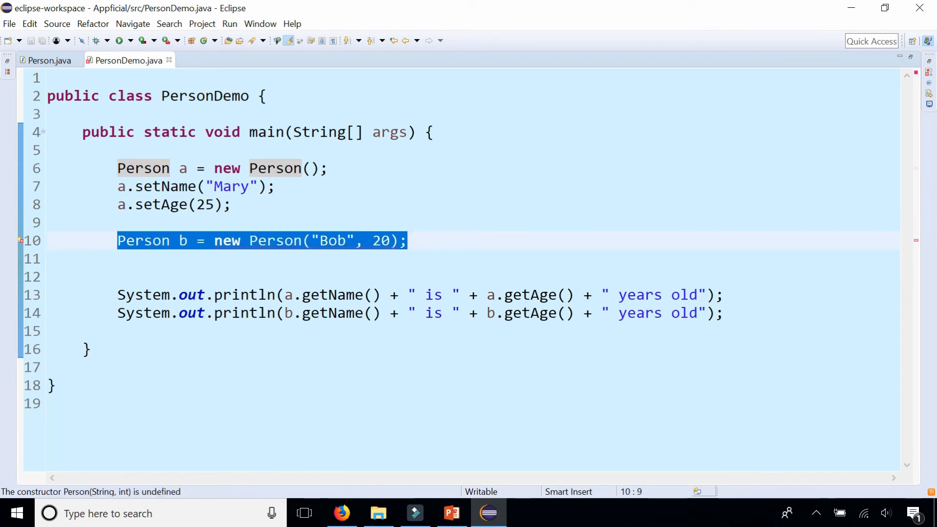
left_click(48, 61)
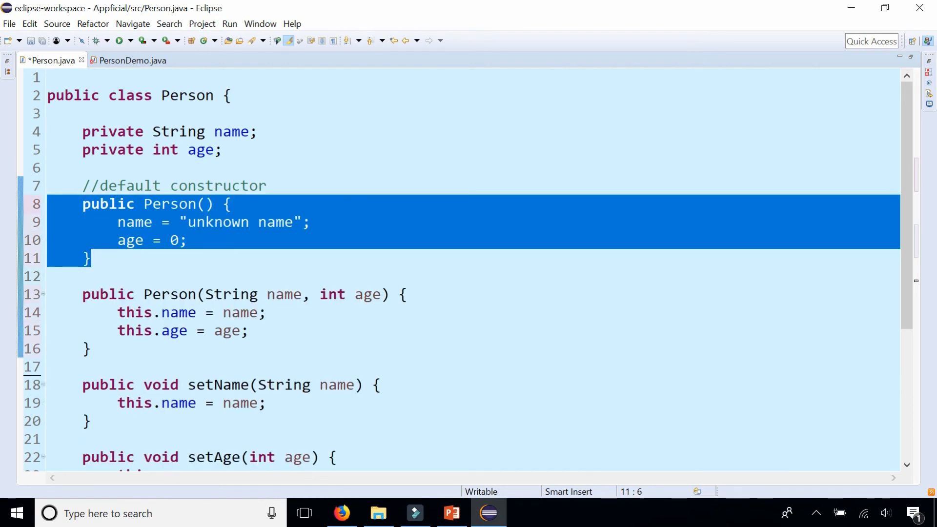
left_click(128, 60)
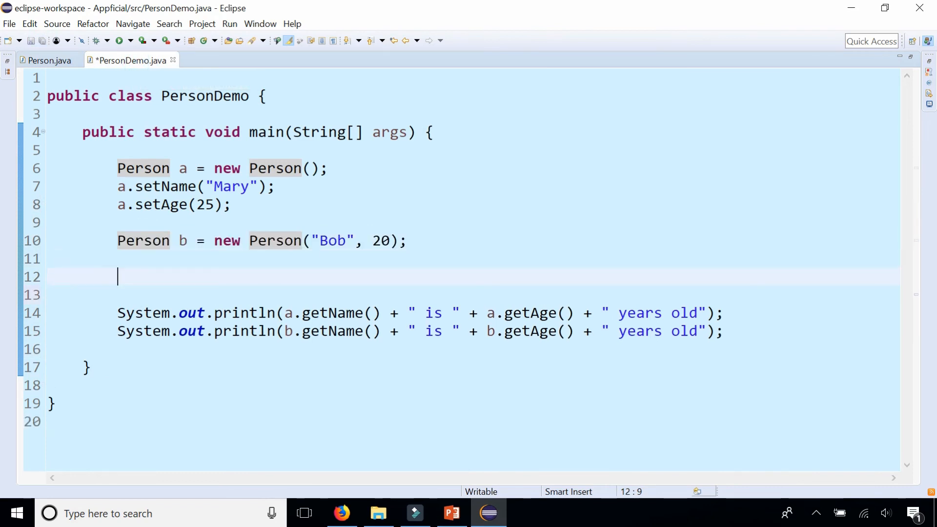
Add Person c = new Person("Katie"); on the blank line in main
type("Person")
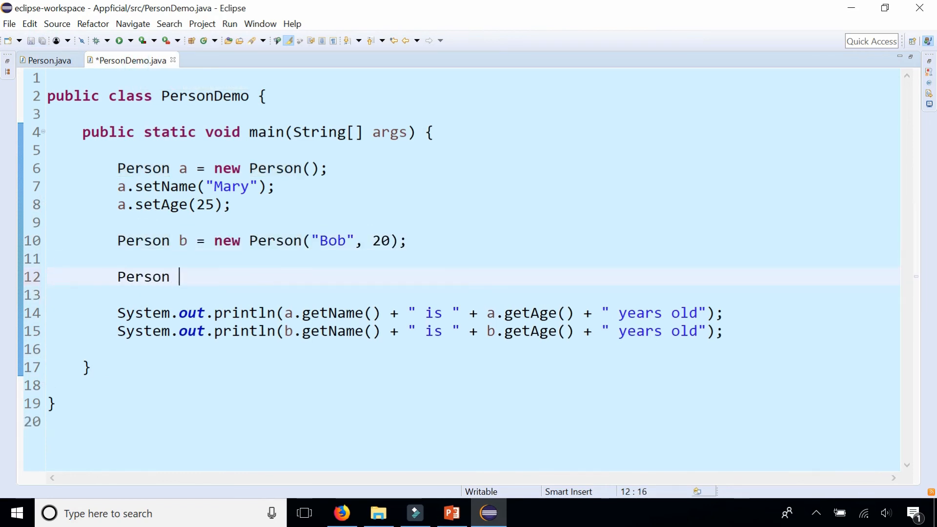
type("c = n")
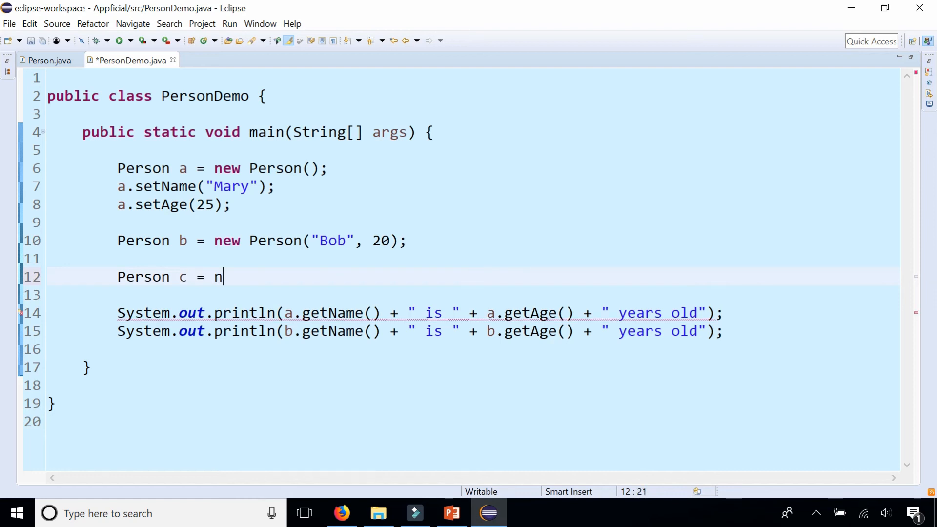
type("ew Perso")
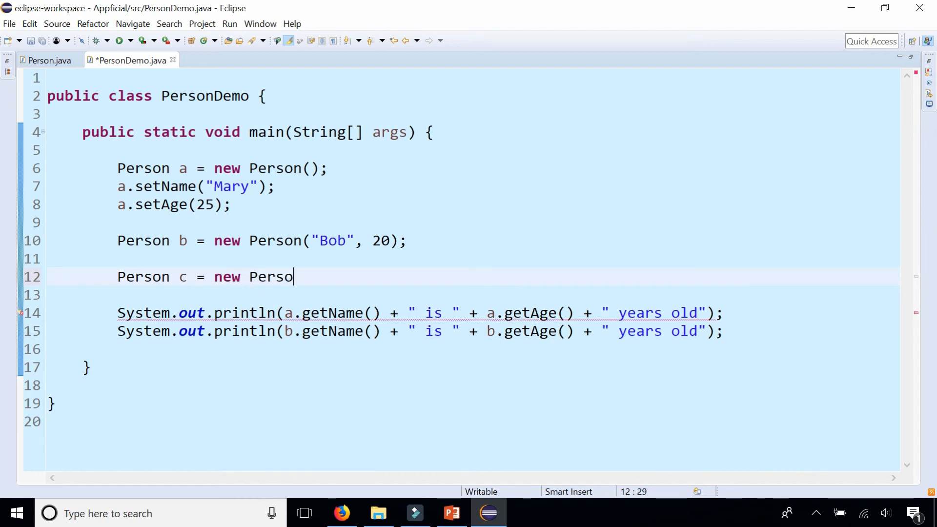
type("(\"K\")")
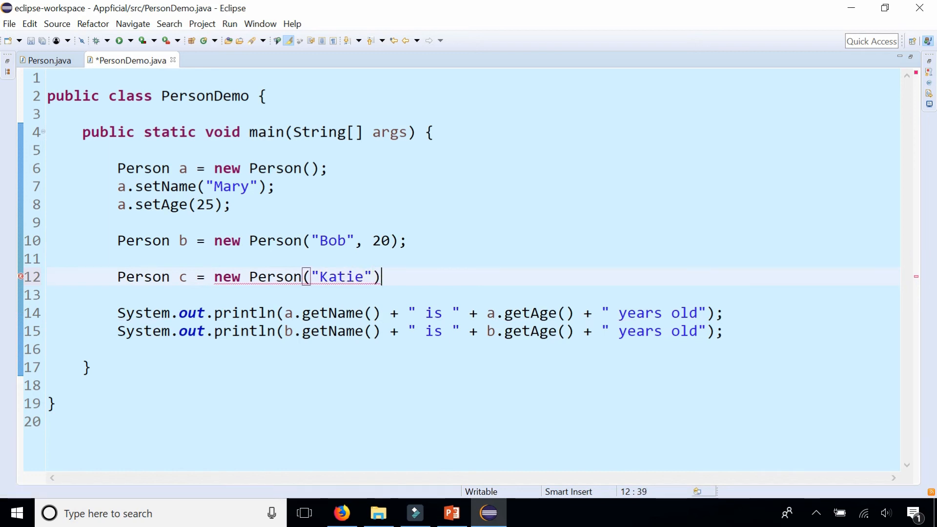
type(";")
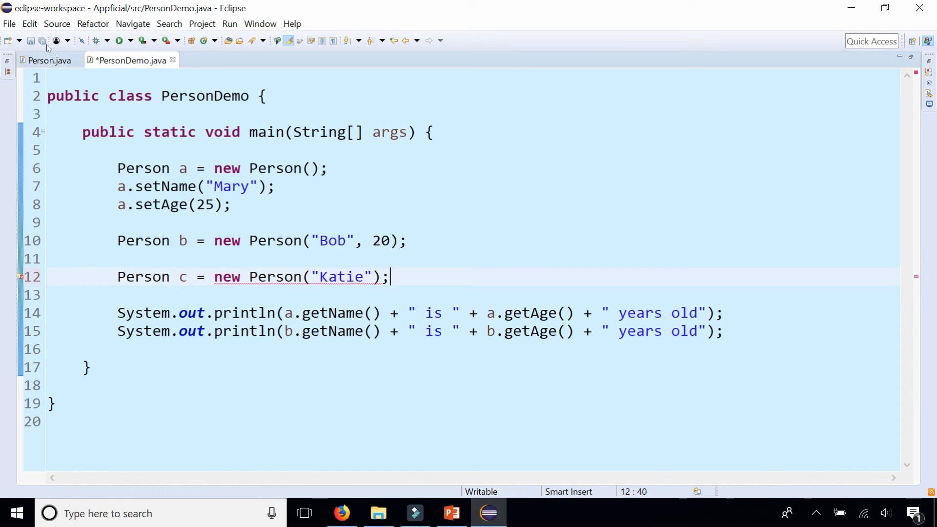
Add a Person(String name) constructor that stores the name and sets age to 0
left_click(48, 60)
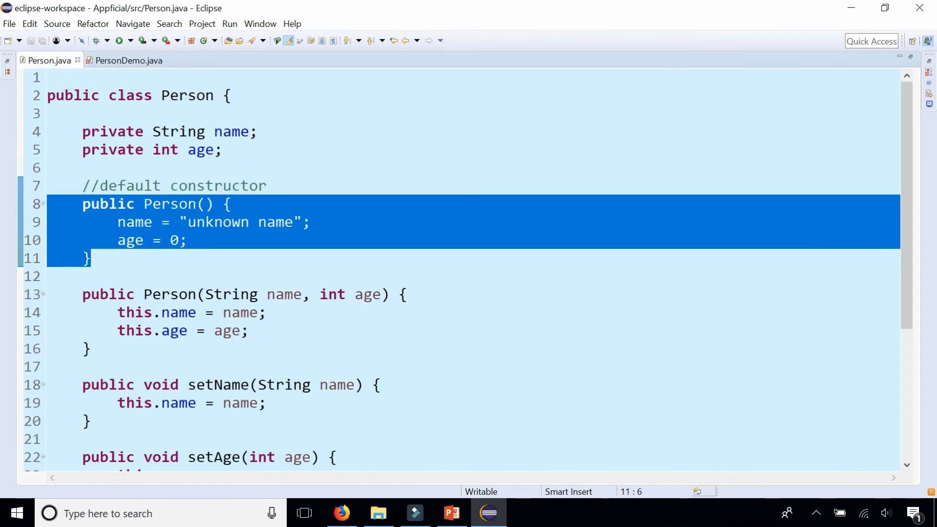
type("publ")
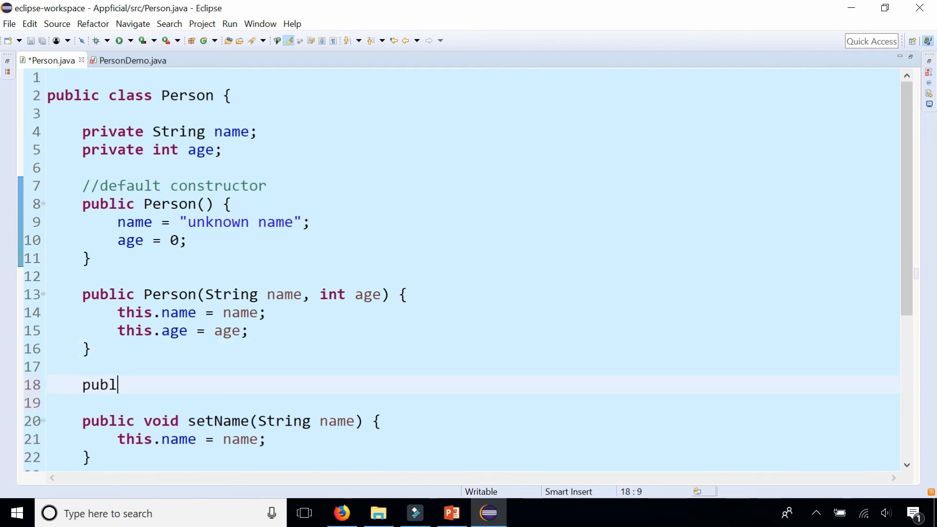
type("ic Person")
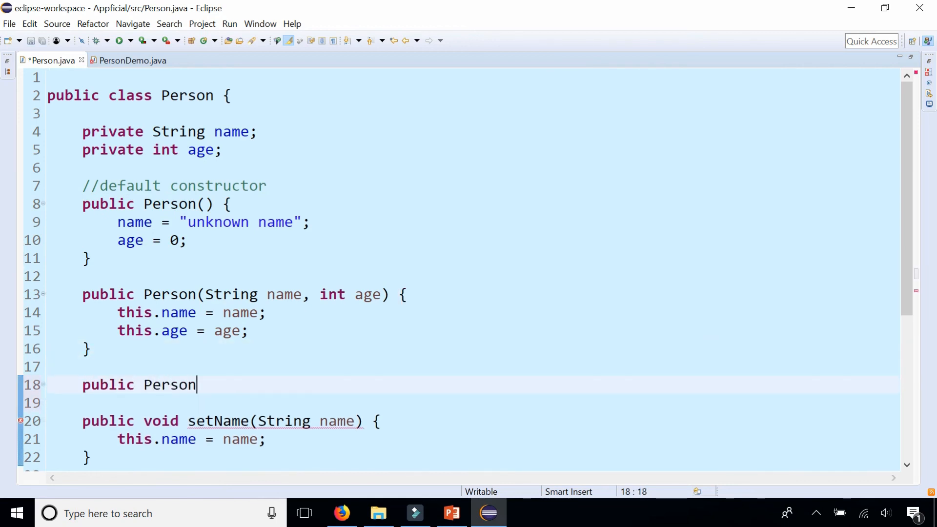
type("(String na")
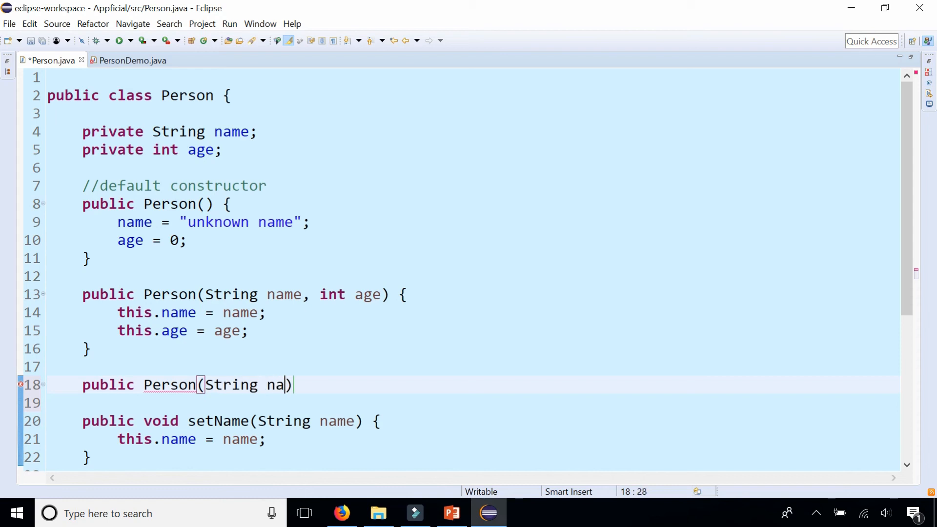
type("me) {")
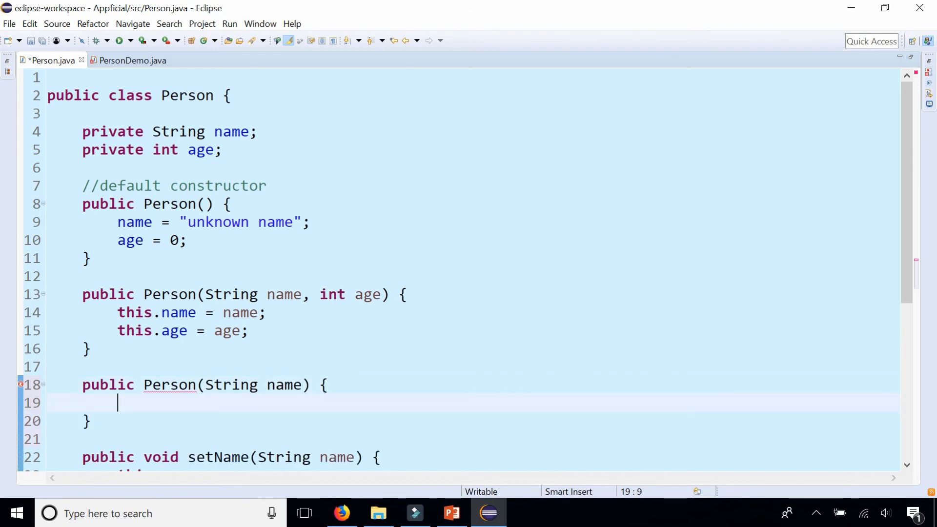
type("this.name = name;")
type("age")
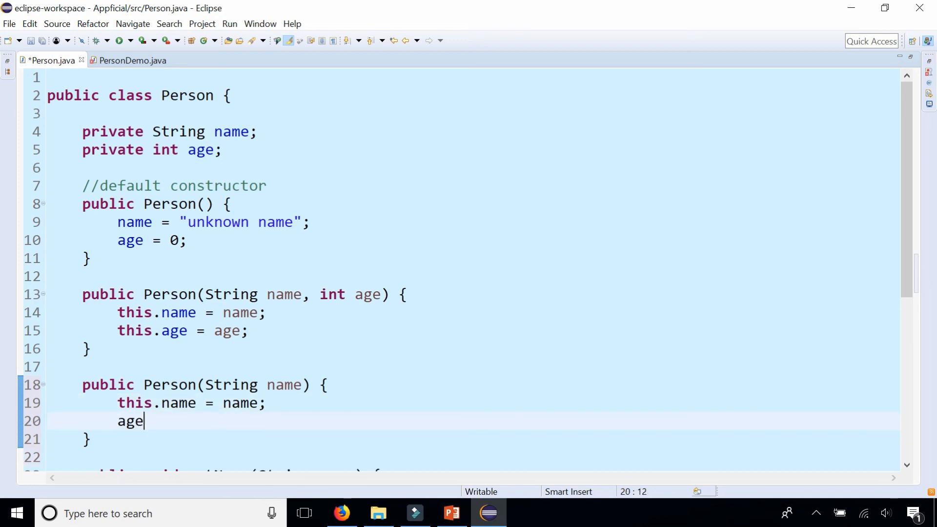
type("= 0;")
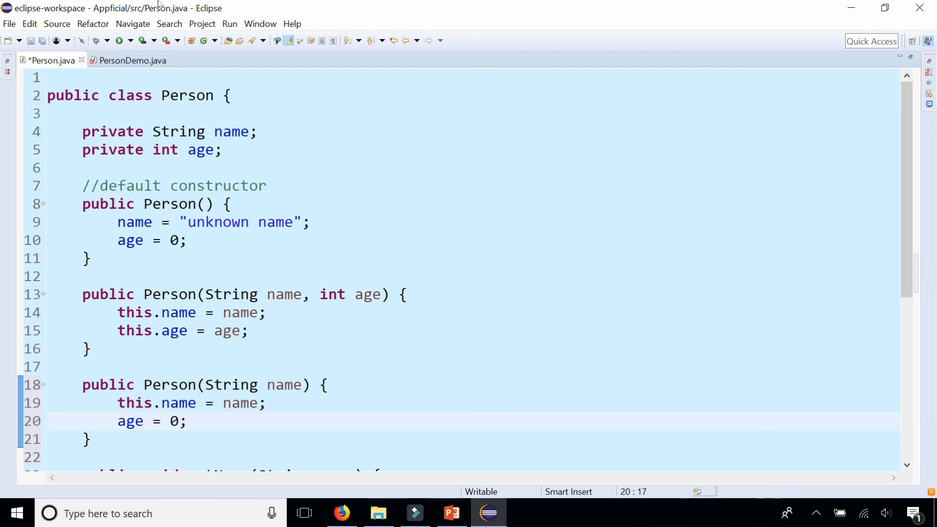
left_click(127, 60)
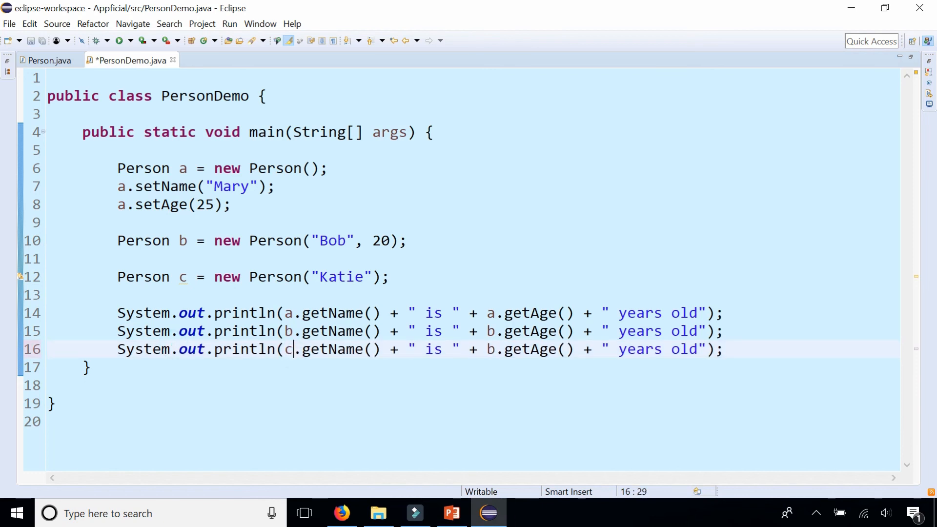
Point the third print line at c and run PersonDemo to print all three people
type("c")
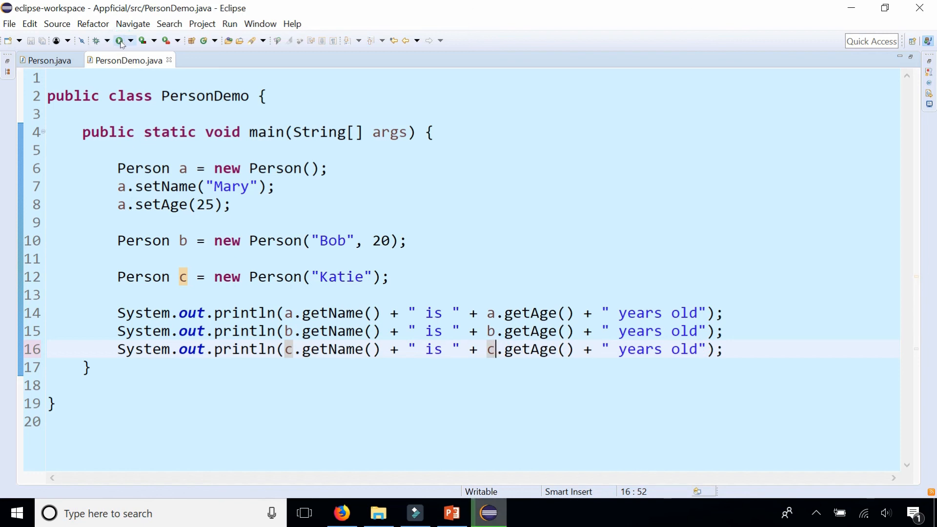
left_click(116, 40)
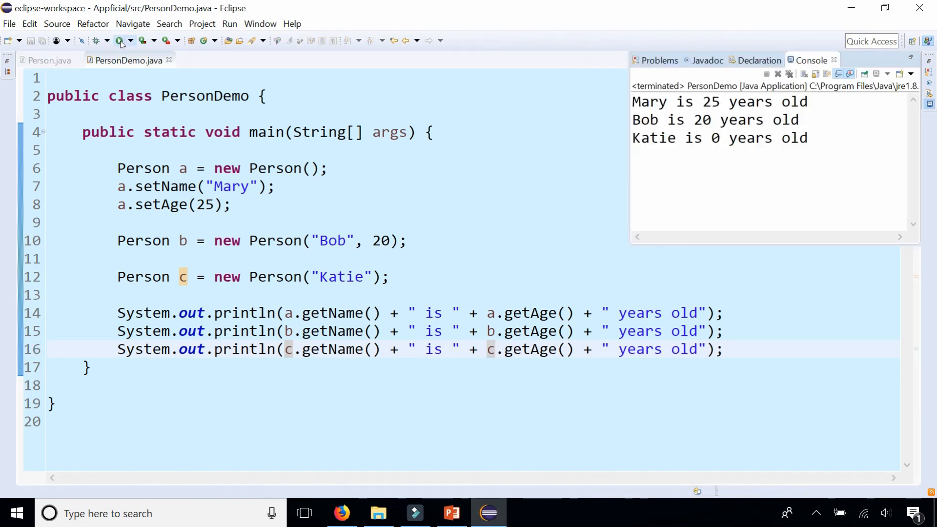